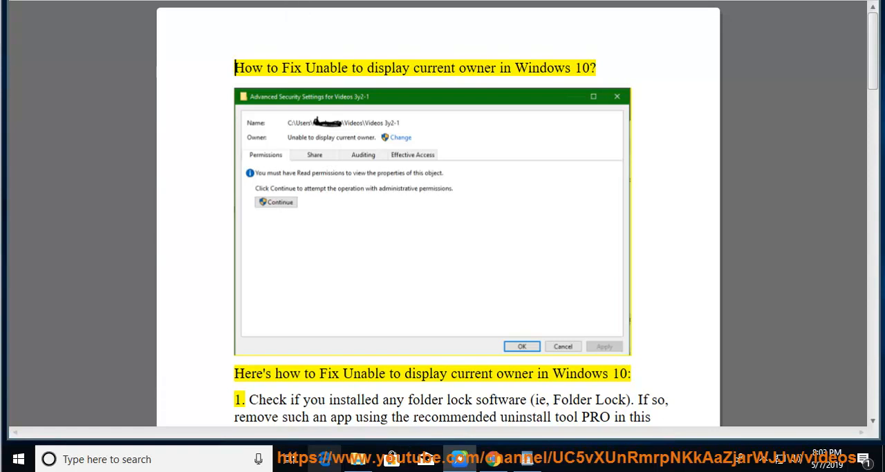
# Scroll the fix guide down past fix 1 to fix 2 on re-adding Full control
pyautogui.doubleClick(581, 67)
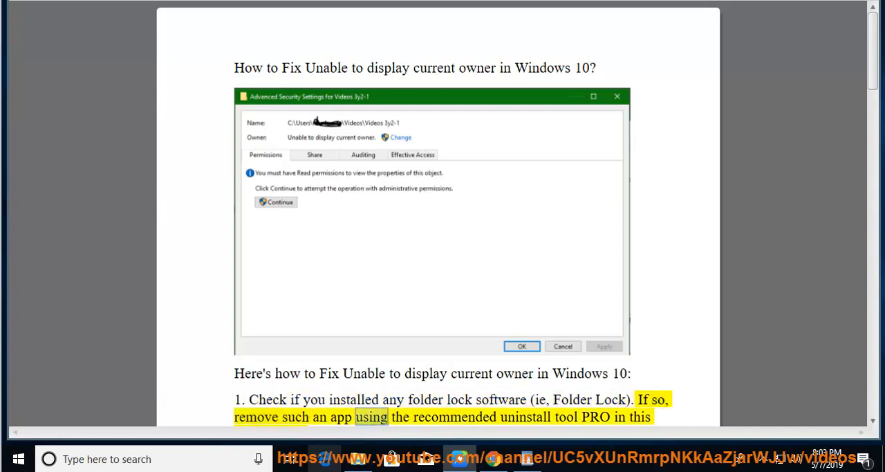
pyautogui.scroll(-3)
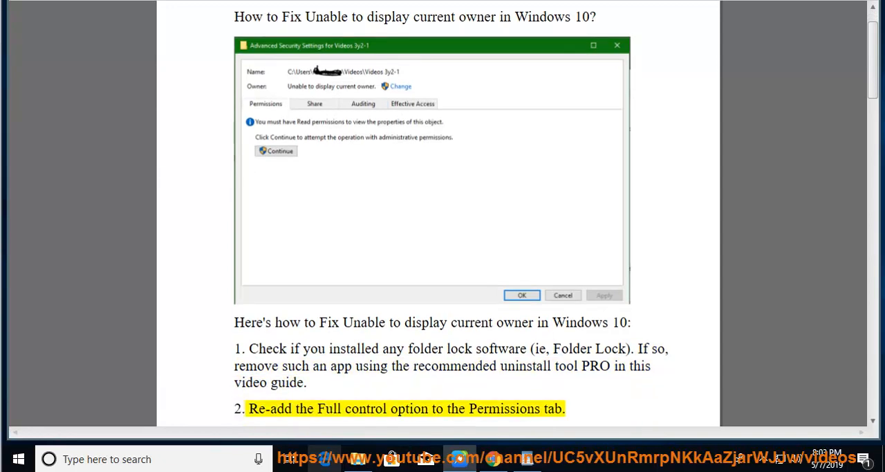
pyautogui.scroll(-3)
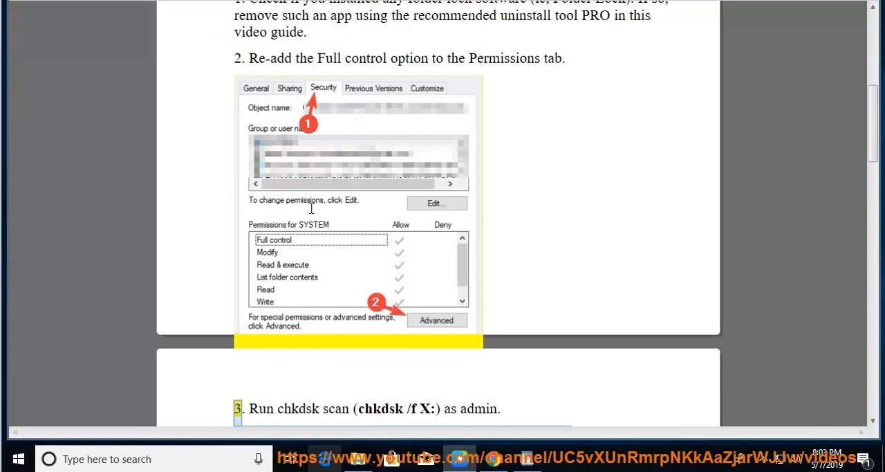
pyautogui.moveTo(560, 70)
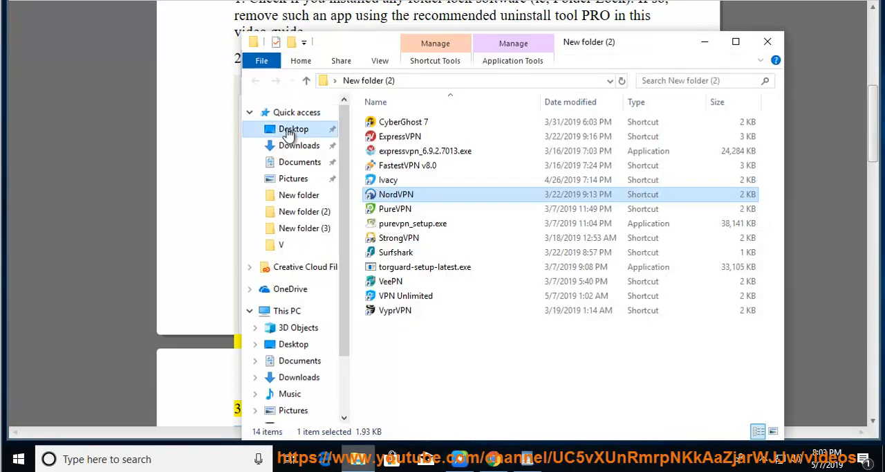
# From the Desktop, reach folder V's Security properties, select the user and start editing its permissions
pyautogui.click(293, 128)
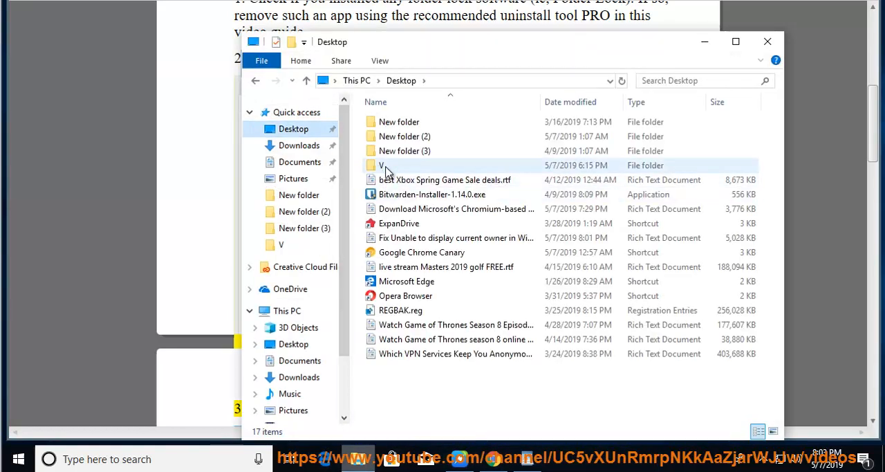
pyautogui.rightClick(381, 165)
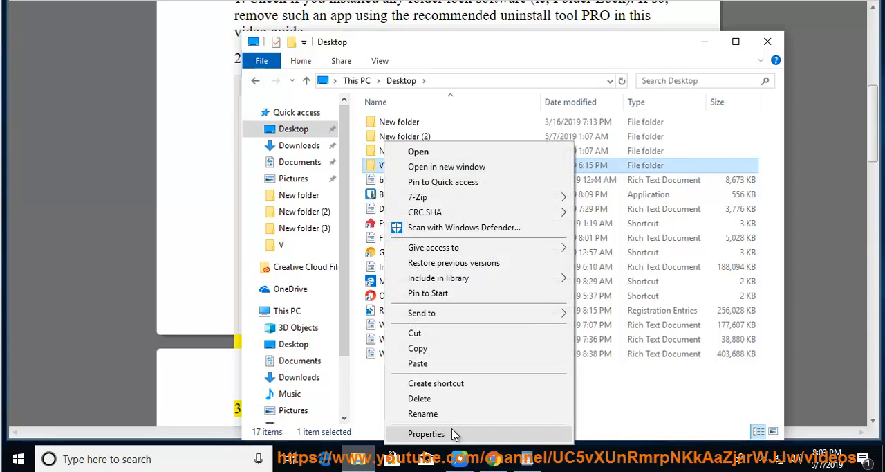
pyautogui.click(426, 434)
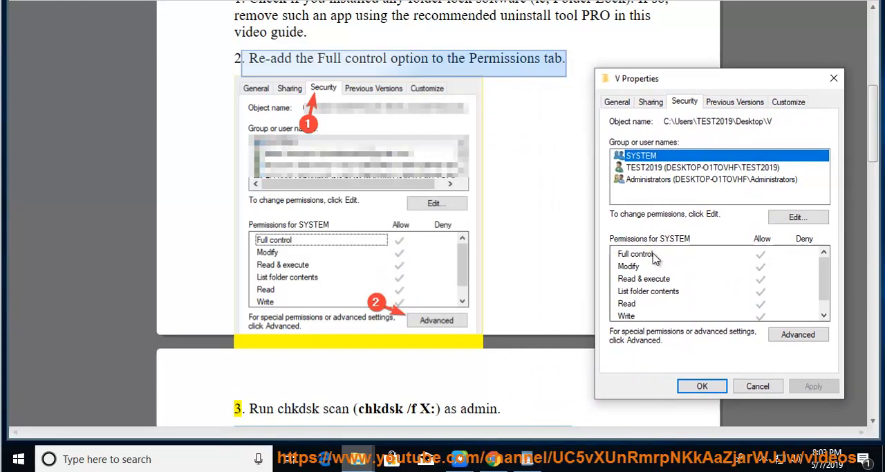
pyautogui.click(703, 167)
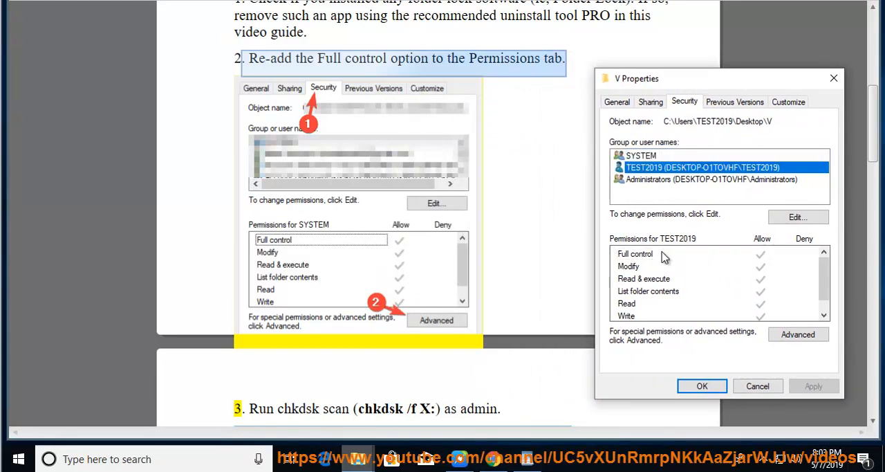
pyautogui.click(703, 180)
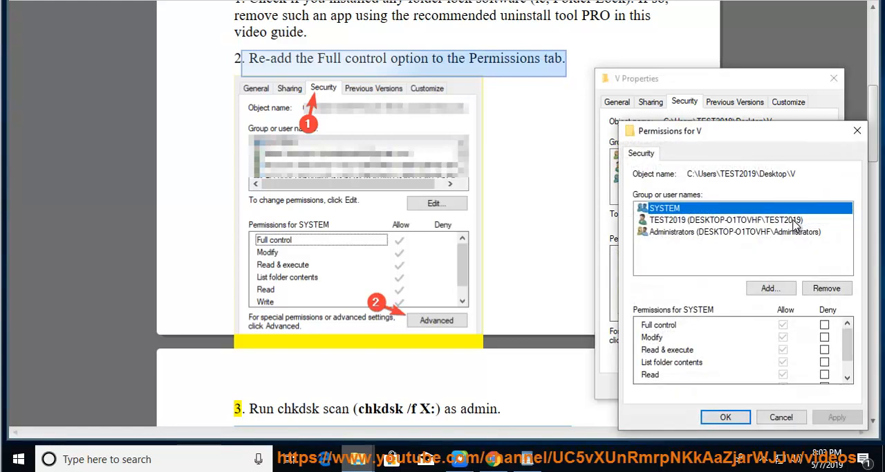
# Review group permissions for V and explore the Add user dialog's Object Types and Advanced search without adding anyone
pyautogui.click(724, 219)
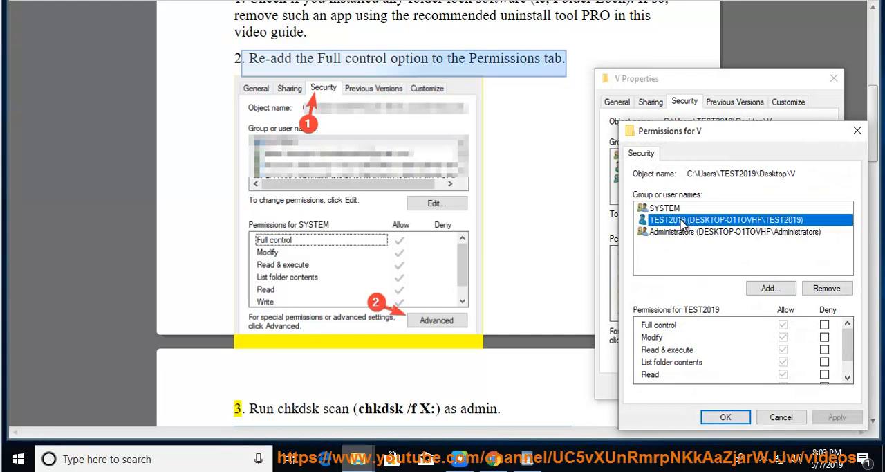
pyautogui.click(736, 231)
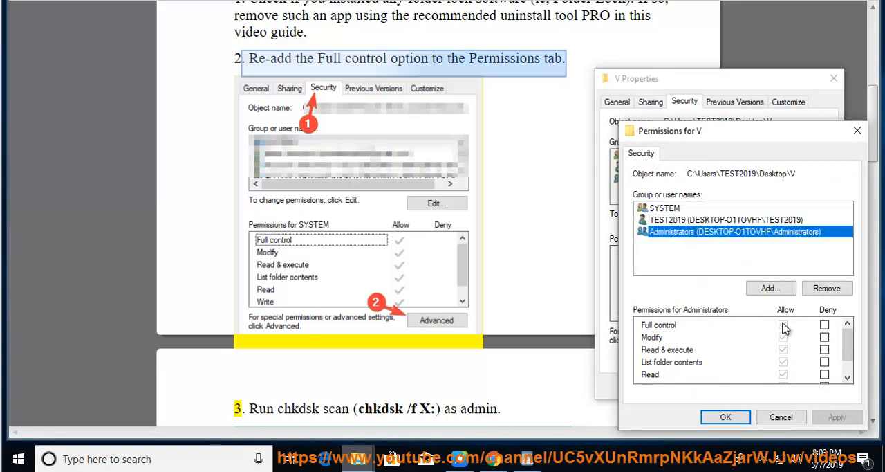
pyautogui.click(770, 288)
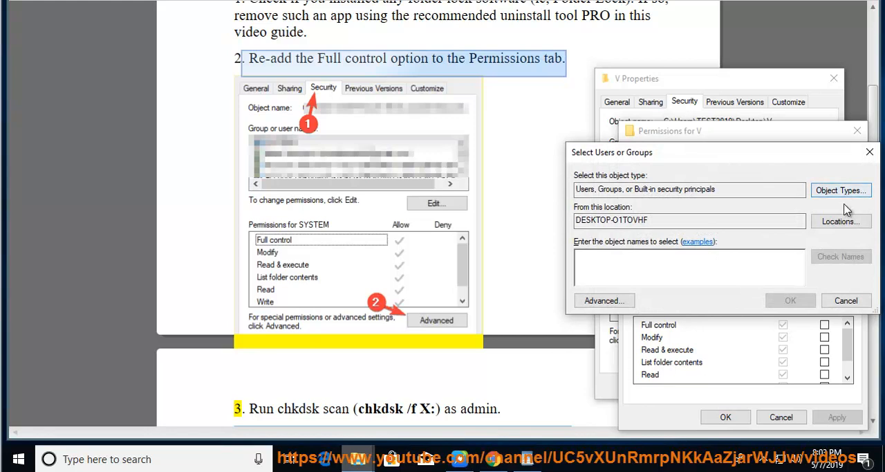
pyautogui.click(841, 190)
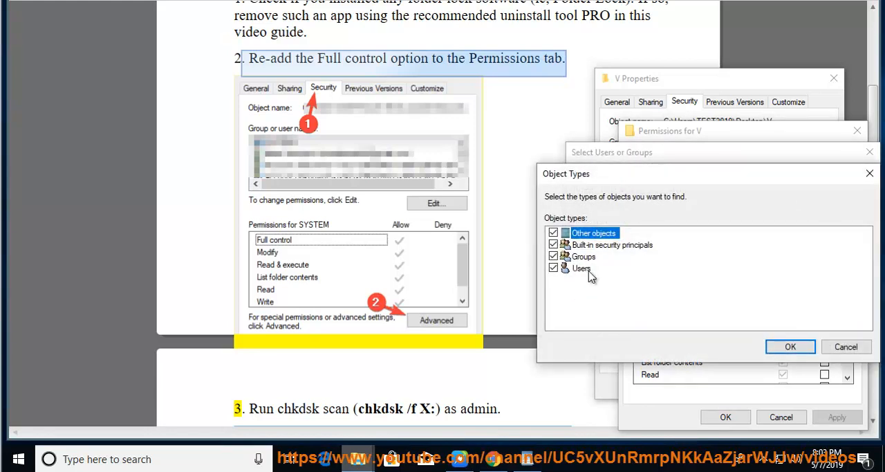
pyautogui.click(791, 345)
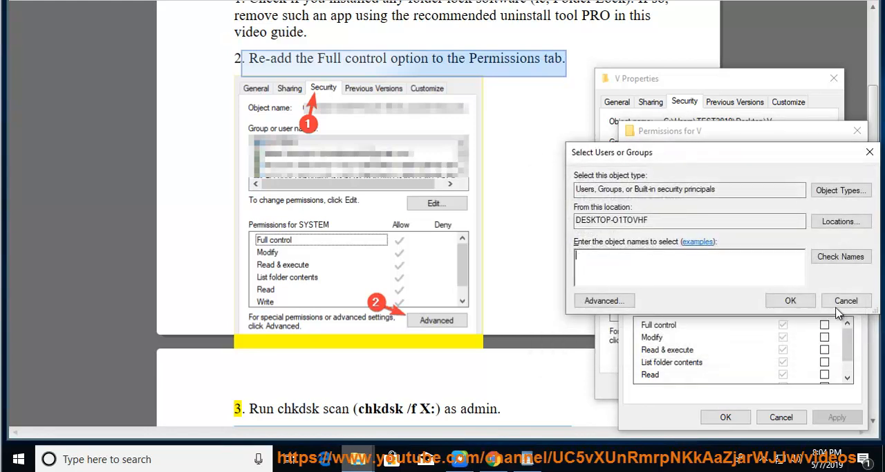
pyautogui.click(603, 300)
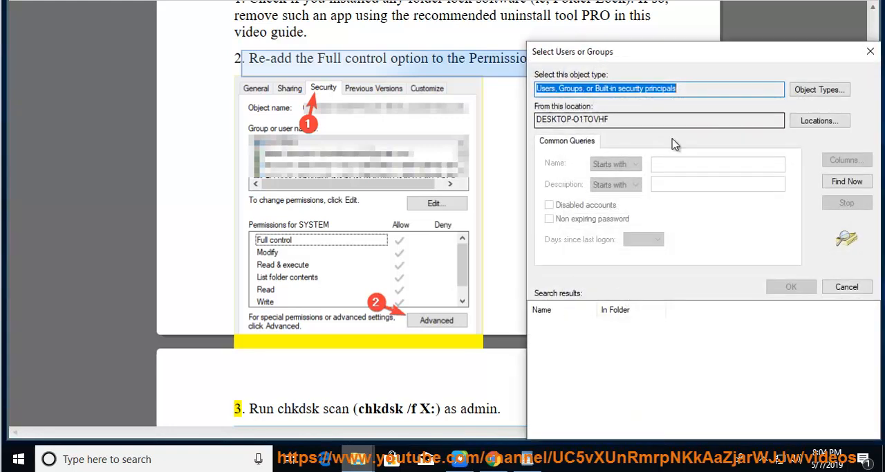
pyautogui.moveTo(606, 194)
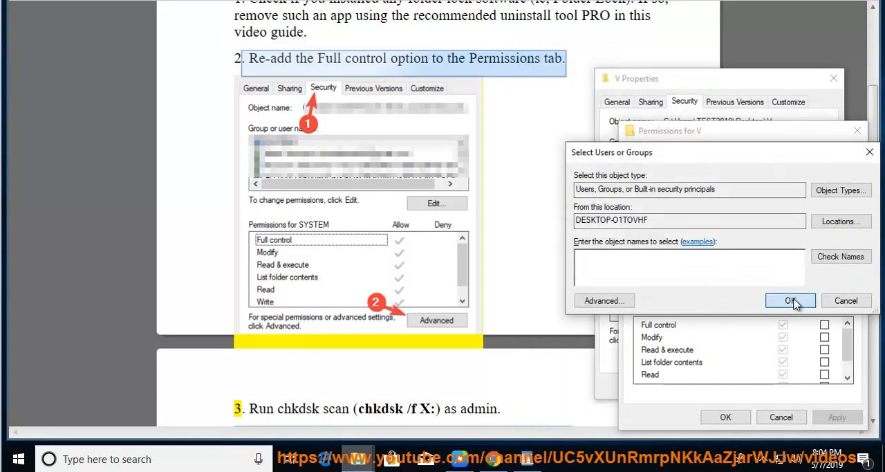
pyautogui.click(791, 301)
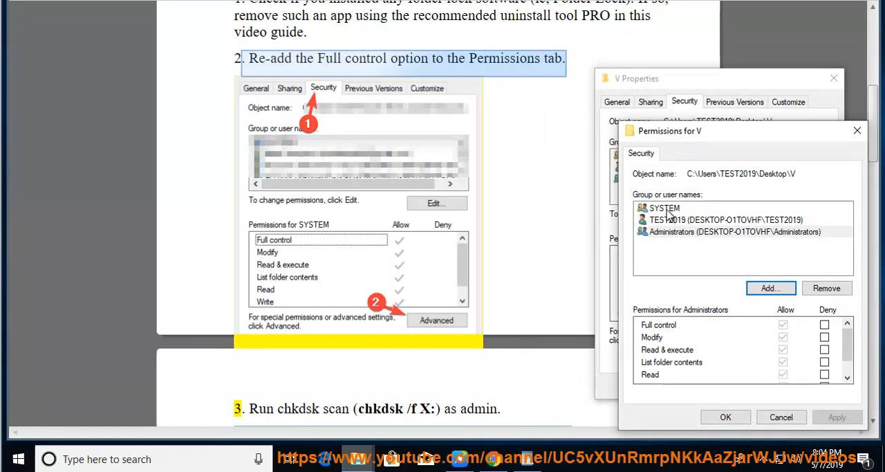
# Check the SYSTEM and user account permissions, then cancel the editor leaving V unchanged
pyautogui.click(664, 208)
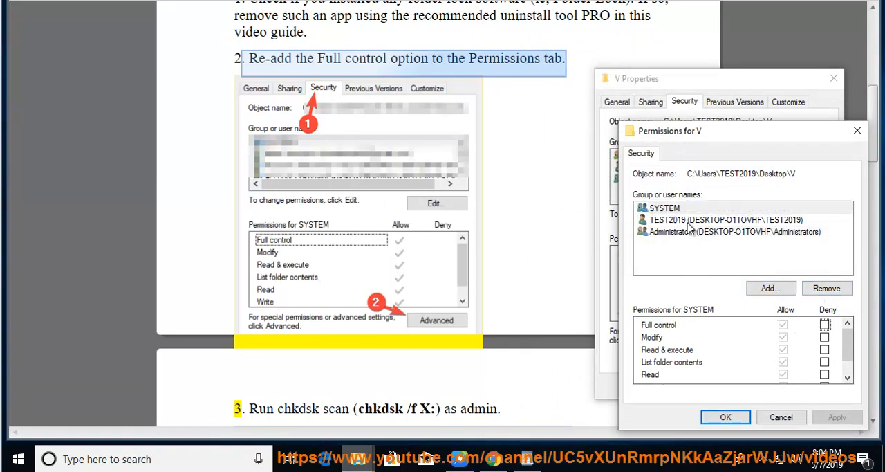
pyautogui.click(725, 219)
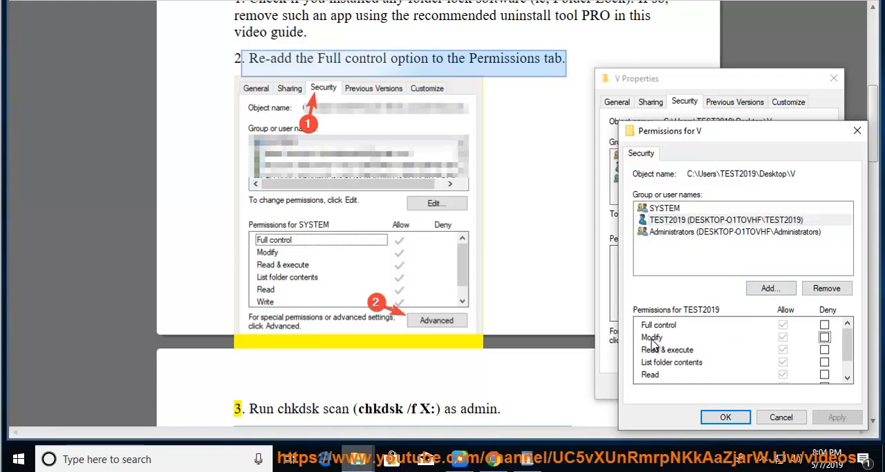
pyautogui.click(735, 231)
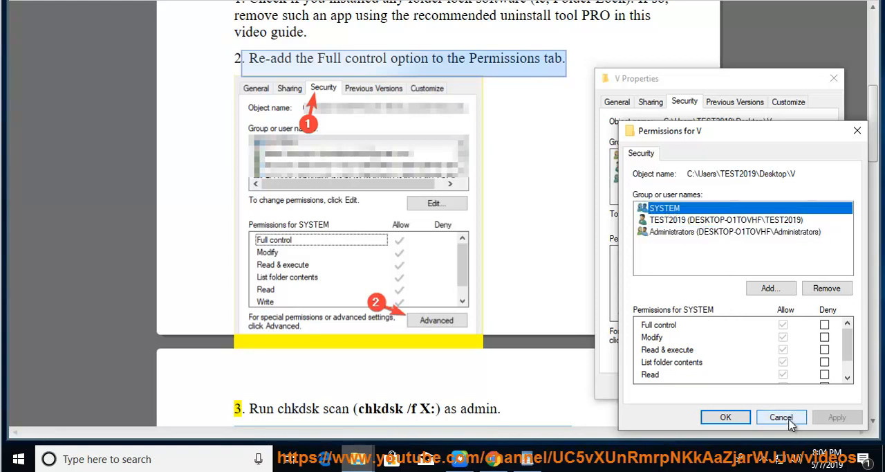
pyautogui.click(781, 418)
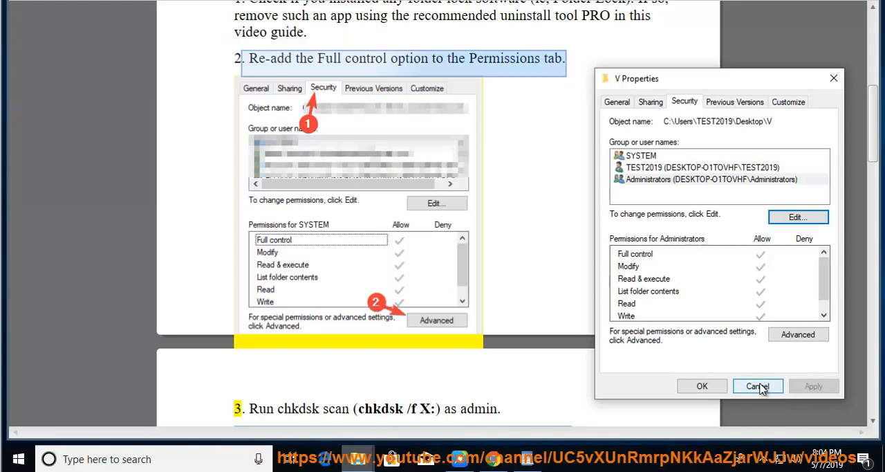
pyautogui.moveTo(798, 335)
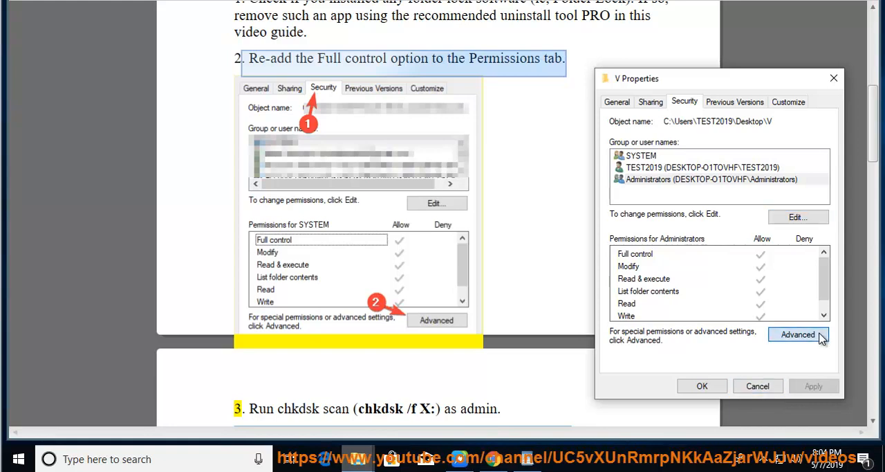
# In V's Advanced Security Settings, view the SYSTEM entry's full advanced permissions and close it
pyautogui.click(796, 335)
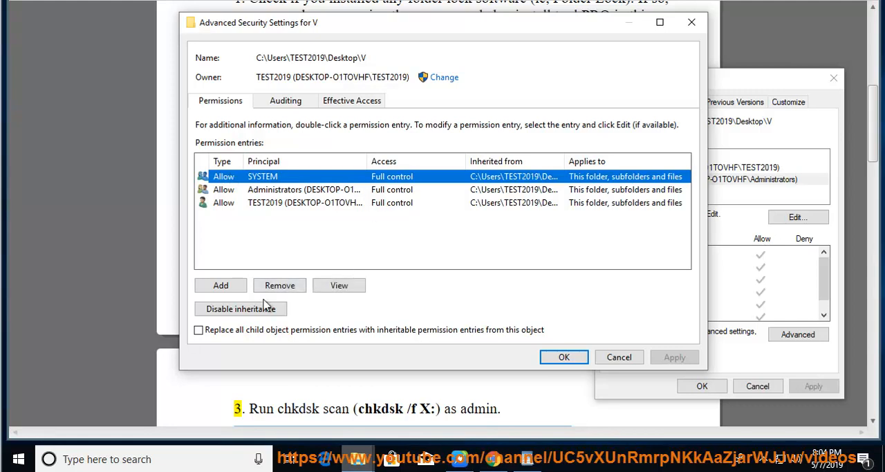
pyautogui.moveTo(279, 124)
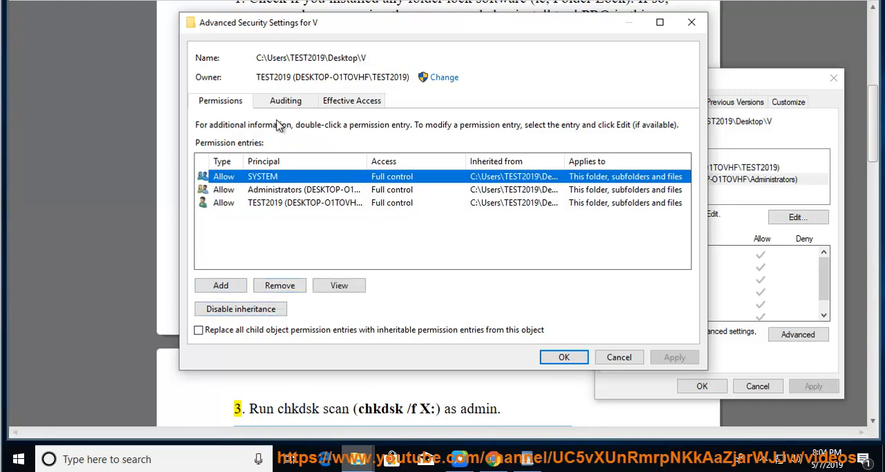
pyautogui.moveTo(408, 179)
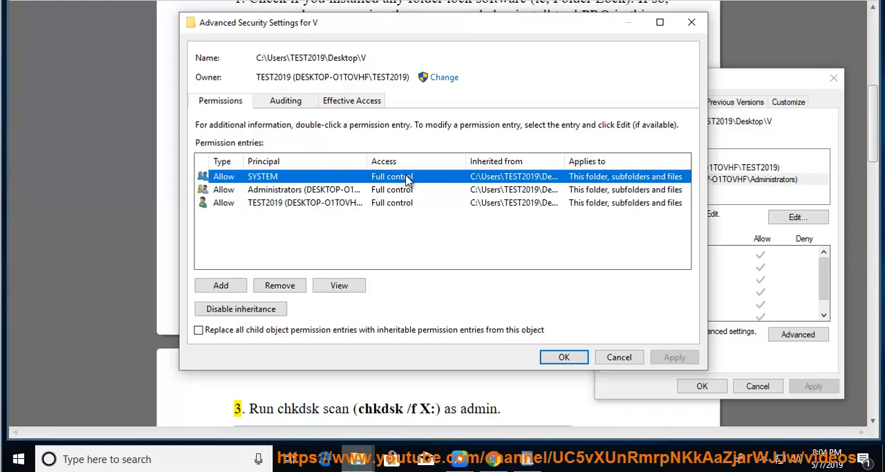
pyautogui.click(338, 285)
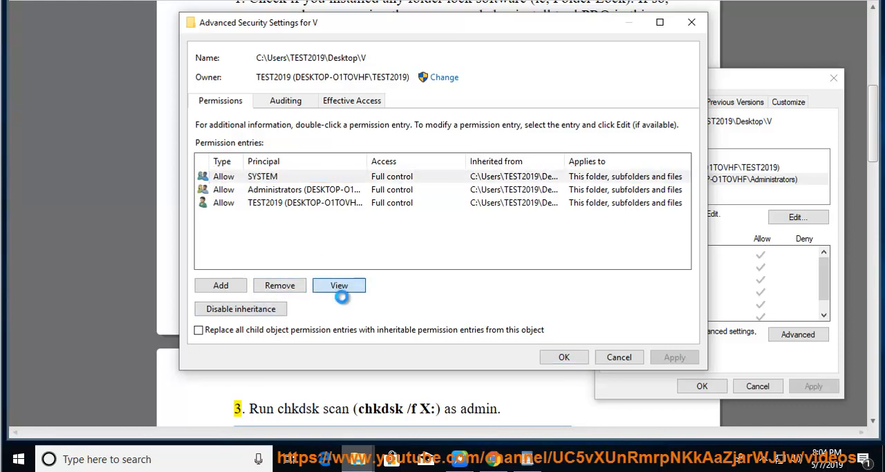
pyautogui.click(339, 285)
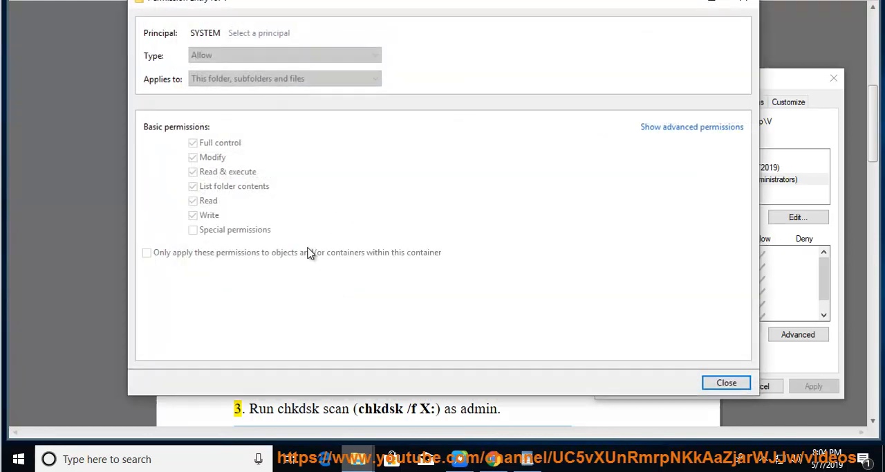
pyautogui.click(691, 127)
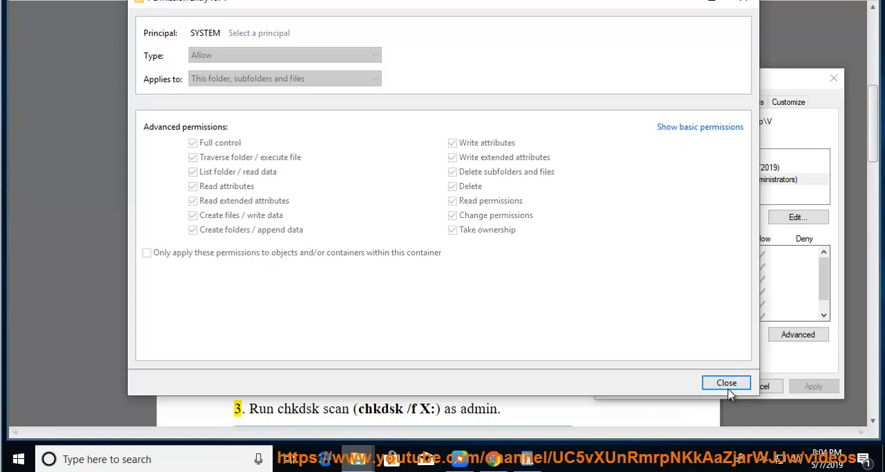
pyautogui.click(726, 381)
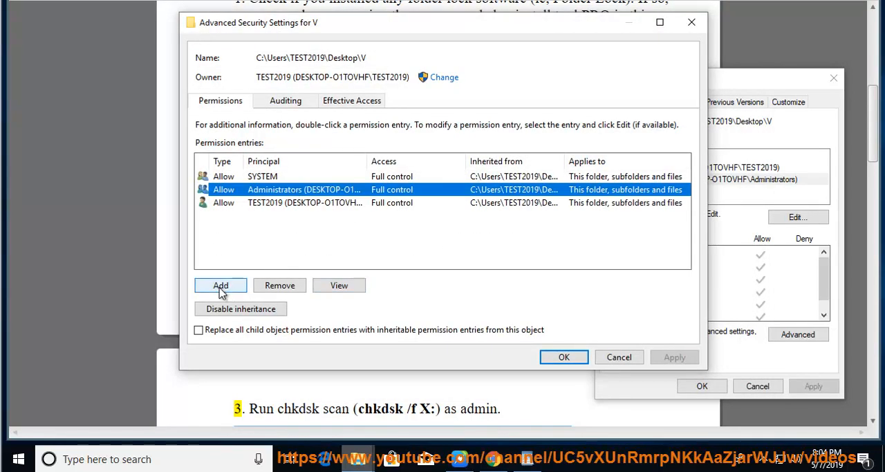
# Check the Effective Access view, return to the permission entries and confirm the advanced settings
pyautogui.click(222, 285)
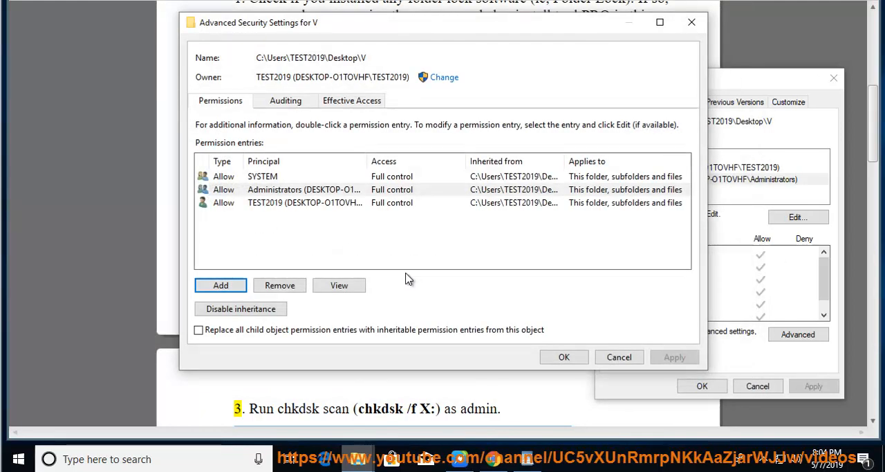
pyautogui.click(351, 99)
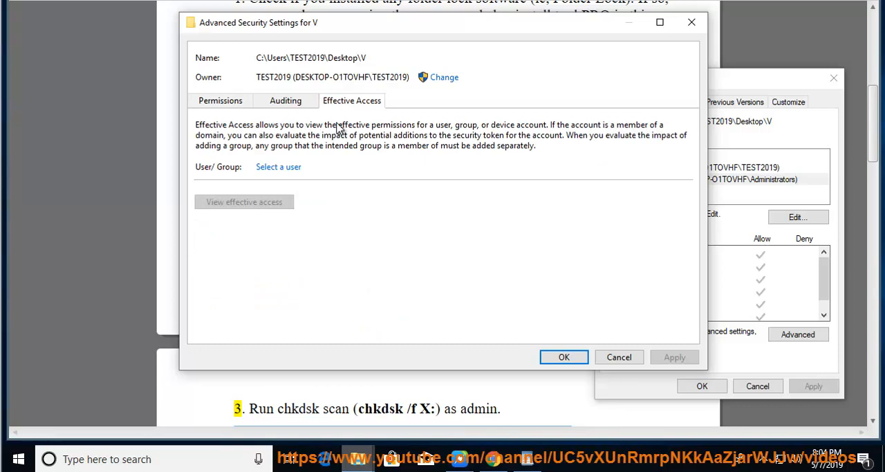
pyautogui.click(220, 99)
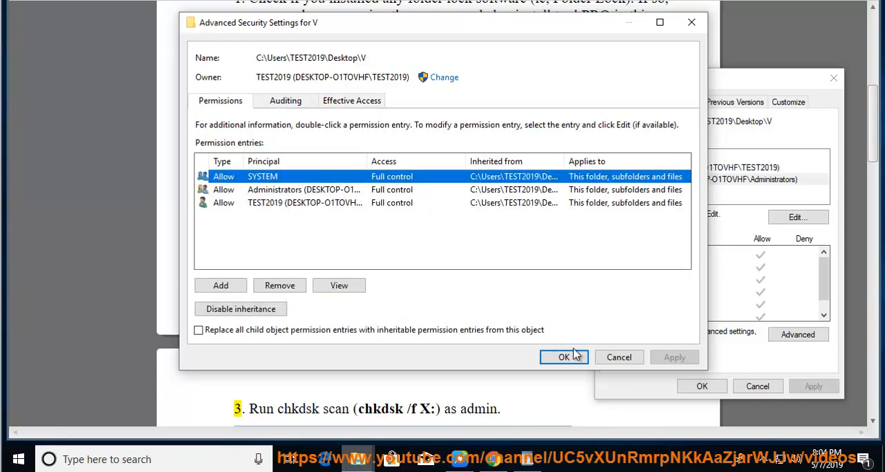
pyautogui.click(565, 357)
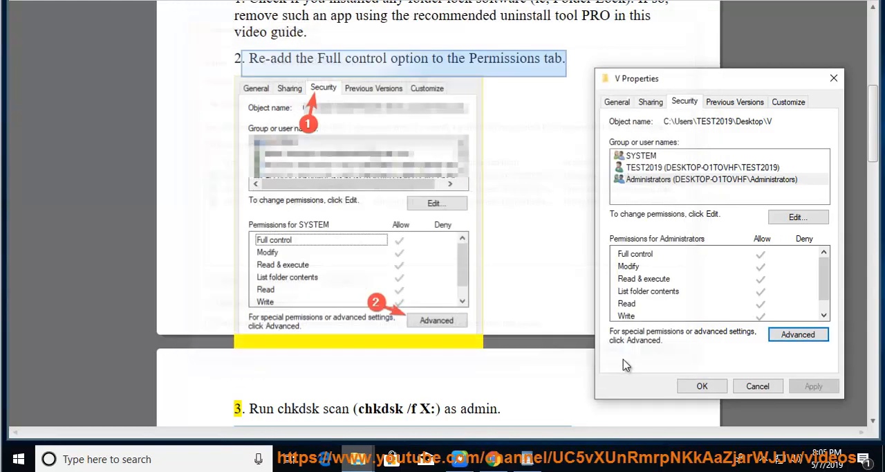
# Close V's properties and scroll the article through the chkdsk and CMD steps
pyautogui.click(832, 78)
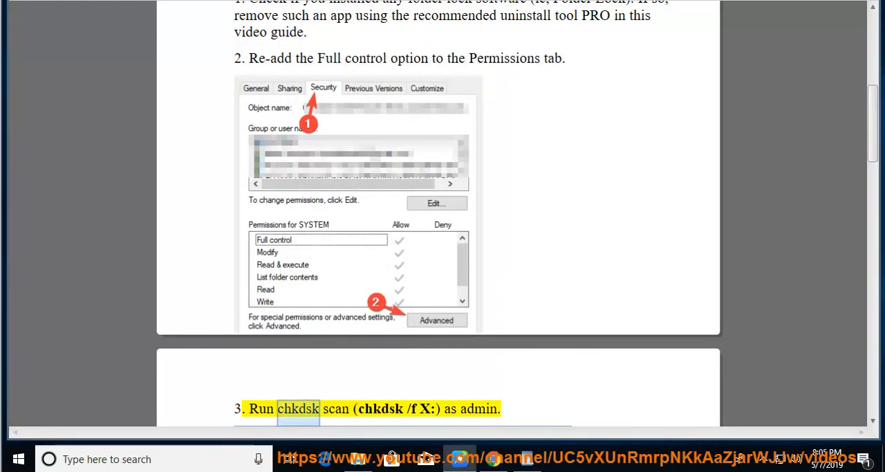
pyautogui.scroll(-3)
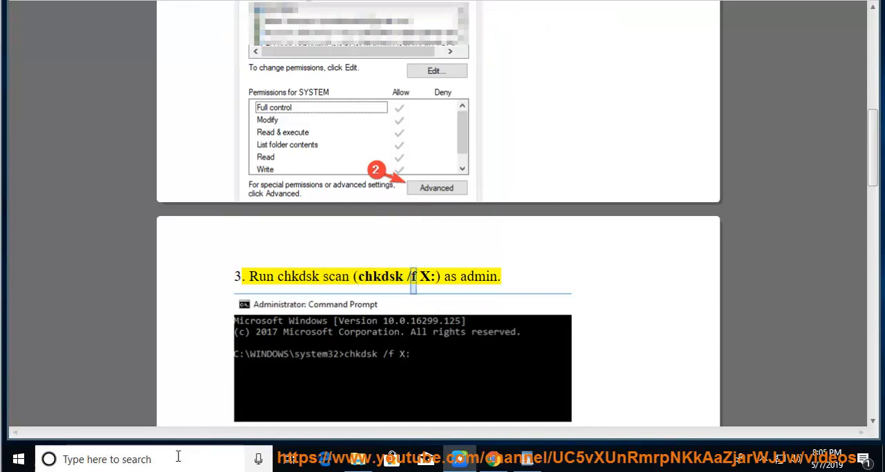
pyautogui.write('CMD')
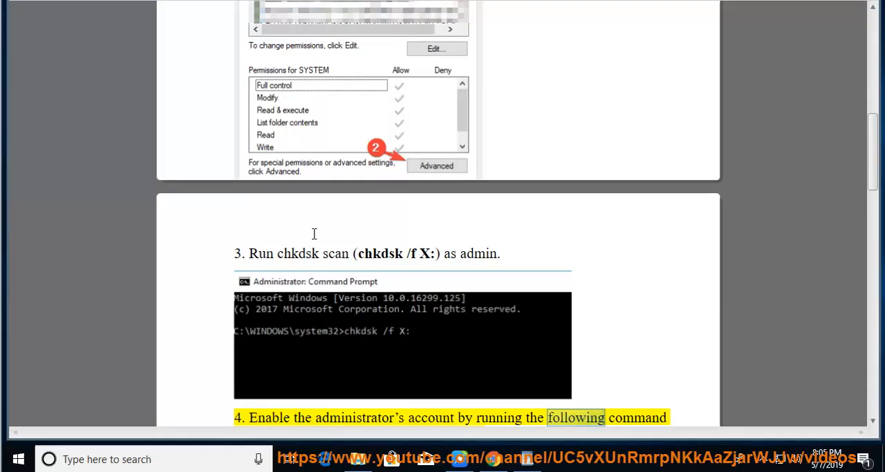
pyautogui.scroll(-3)
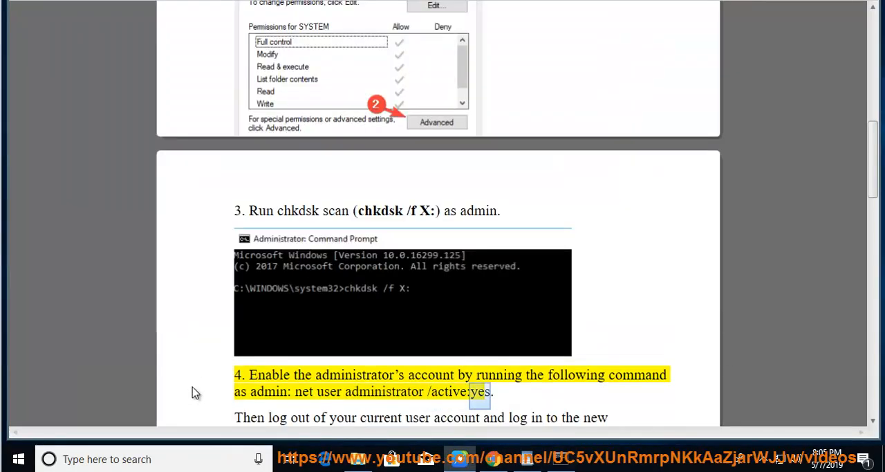
pyautogui.scroll(-3)
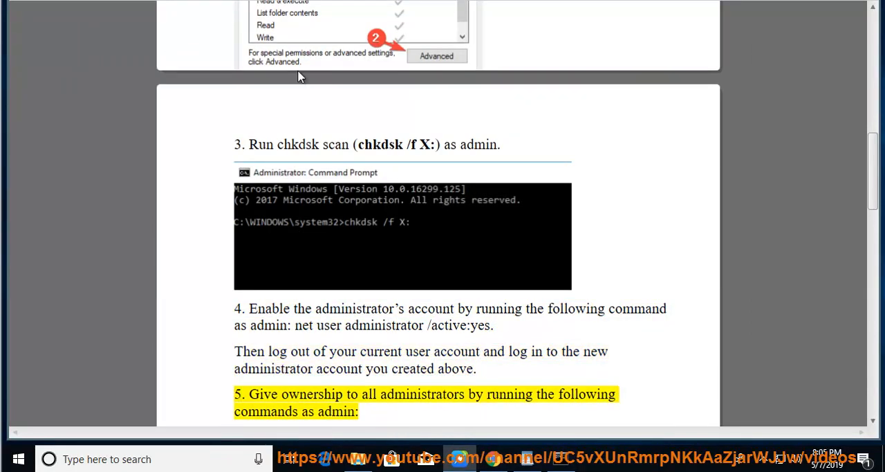
# Highlight the log-out advice and show the Start menu's Sign out option, then return to the article
pyautogui.moveTo(270, 351); pyautogui.dragTo(440, 351)
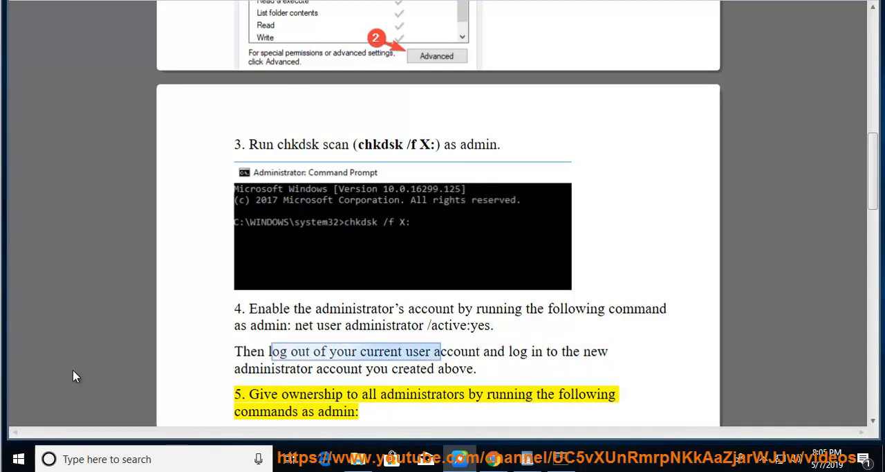
pyautogui.click(19, 459)
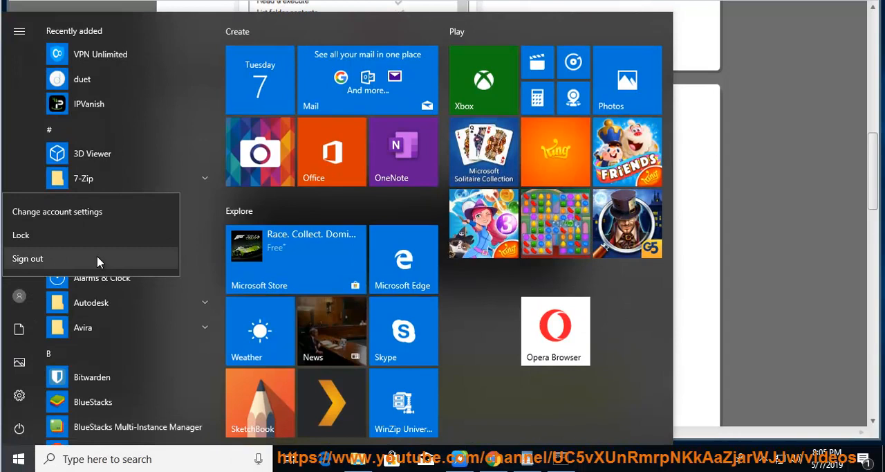
pyautogui.click(714, 272)
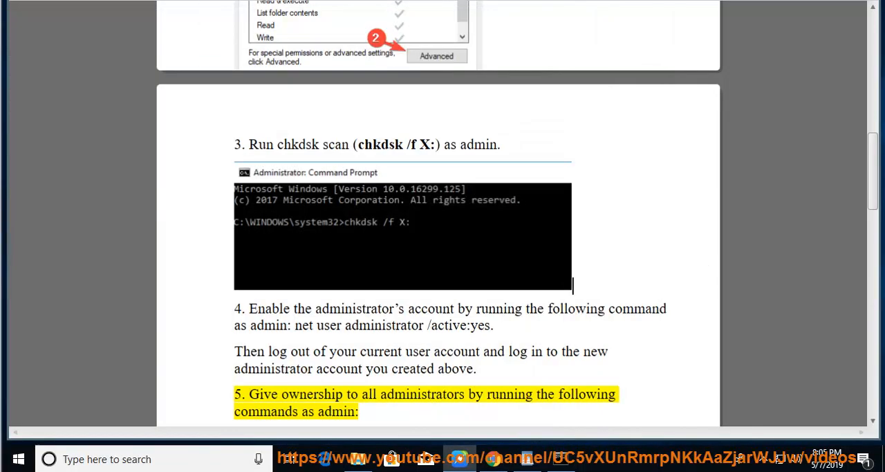
# Scroll the article on to step 6 about booting into Safe Mode via msconfig
pyautogui.scroll(3)
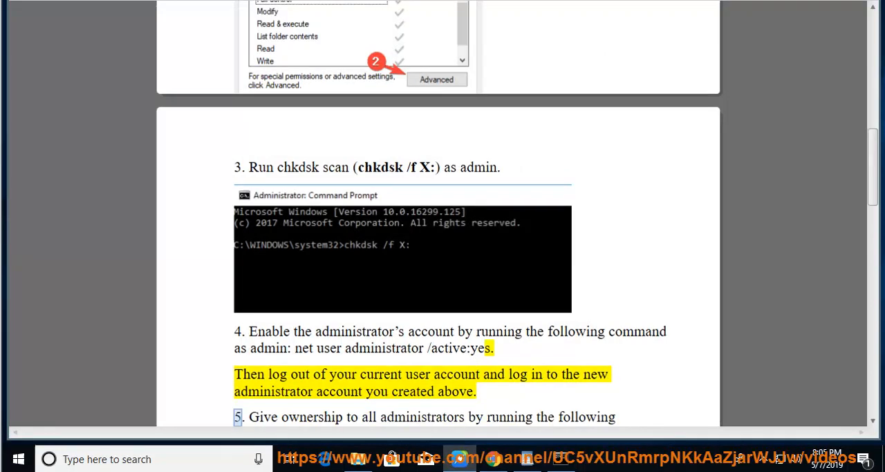
pyautogui.scroll(-3)
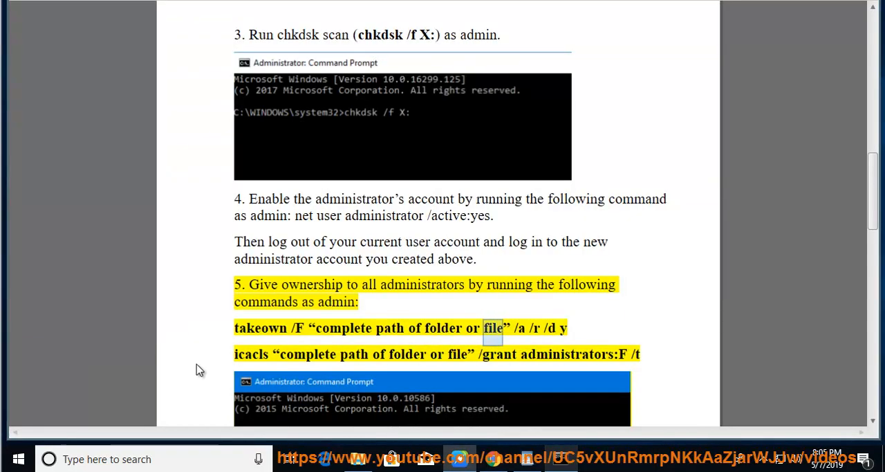
pyautogui.scroll(-3)
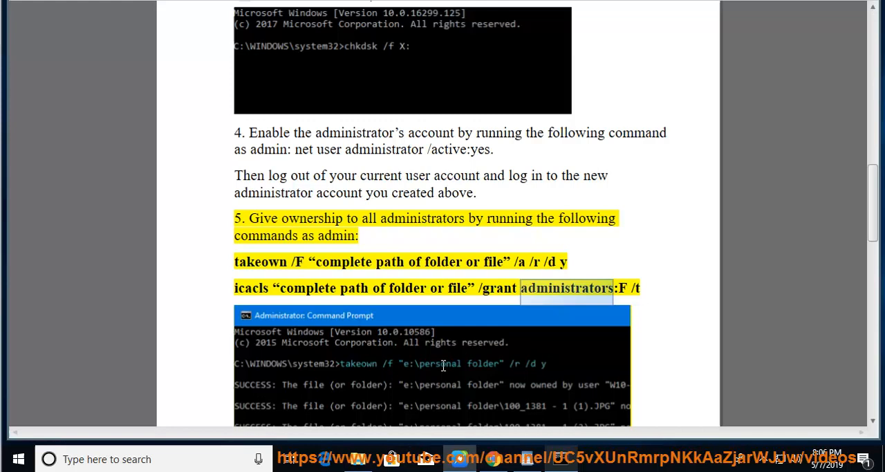
pyautogui.scroll(-3)
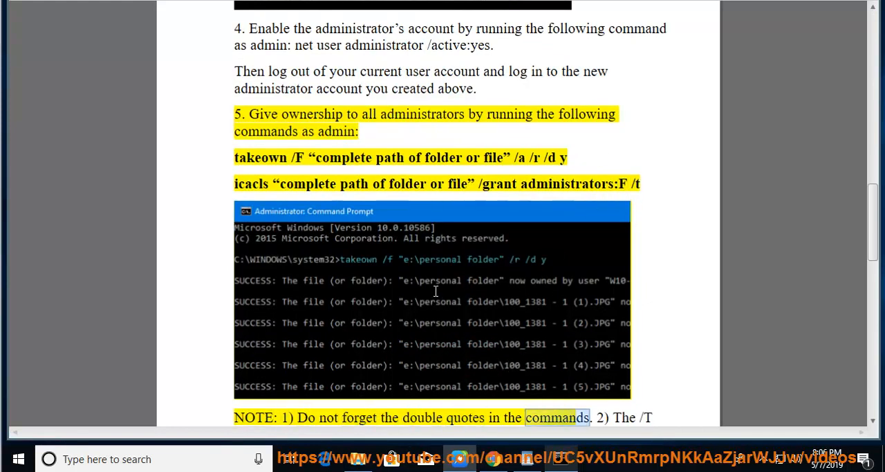
pyautogui.scroll(-3)
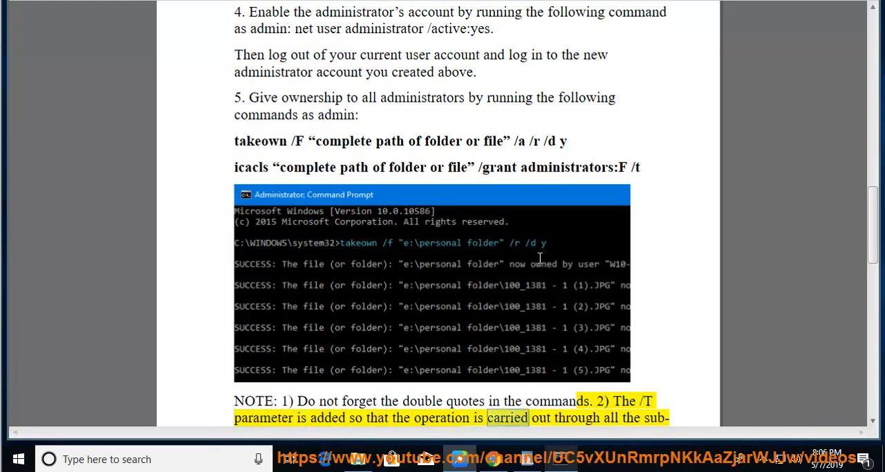
pyautogui.scroll(-3)
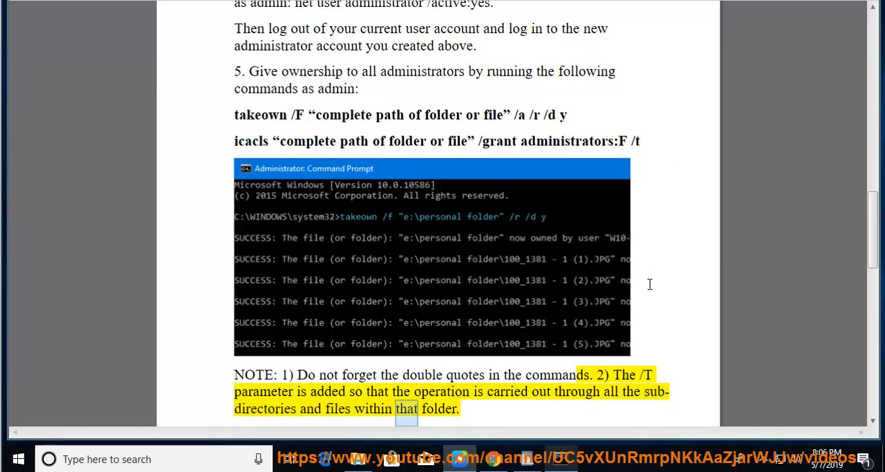
pyautogui.scroll(-3)
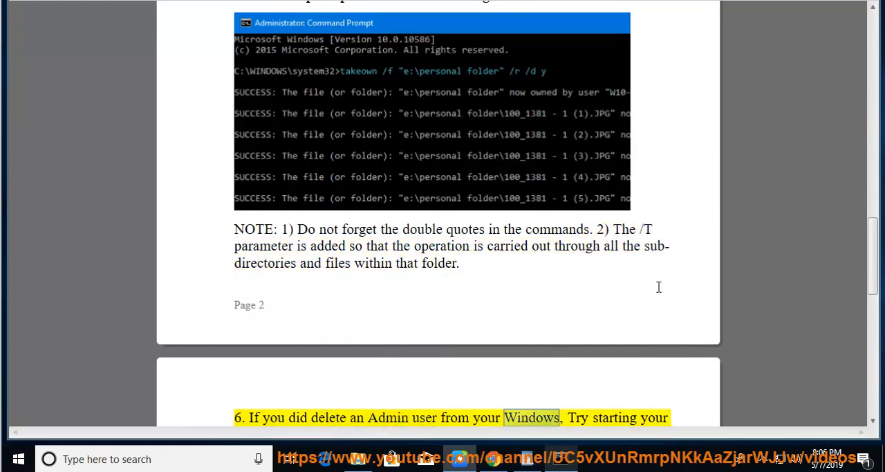
pyautogui.scroll(-3)
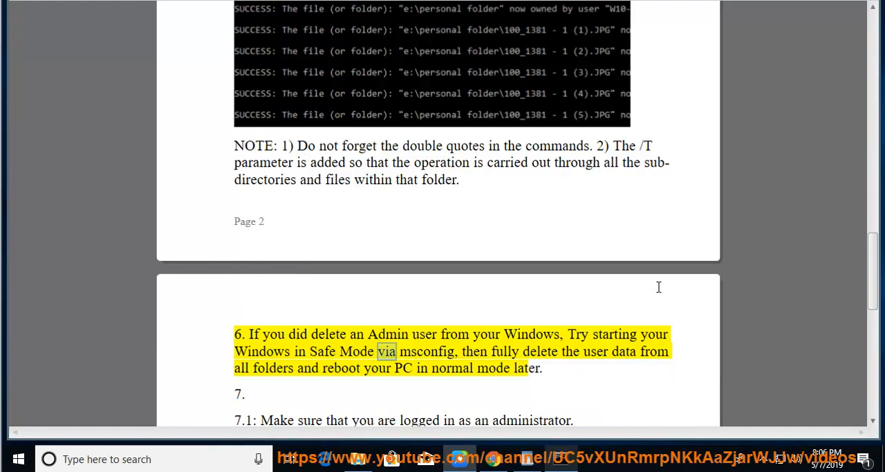
pyautogui.scroll(3)
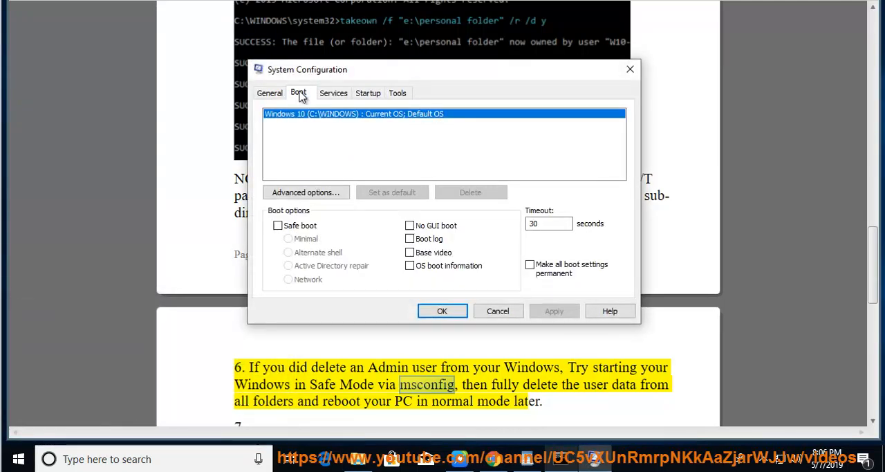
# Enable Safe boot with the Minimal option and confirm, closing System Configuration
pyautogui.click(277, 224)
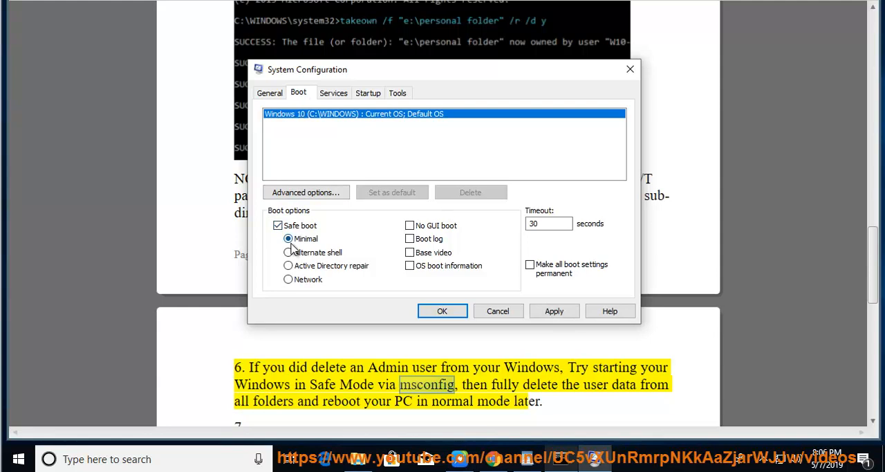
pyautogui.moveTo(443, 300)
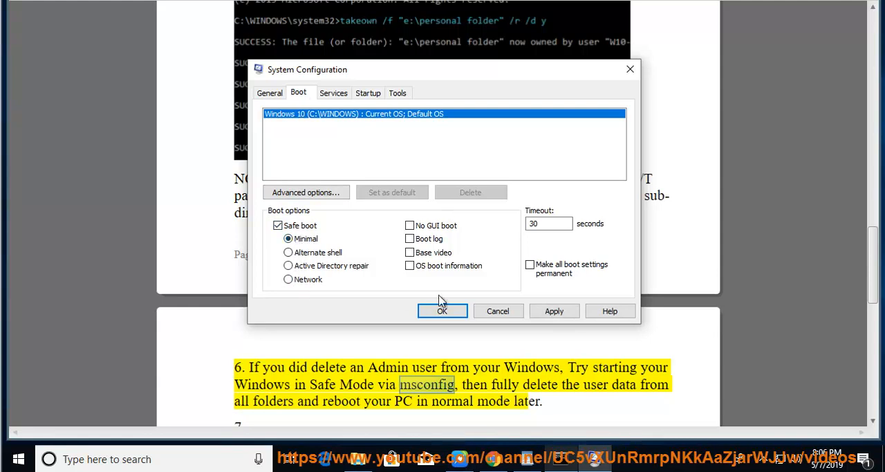
pyautogui.moveTo(321, 265)
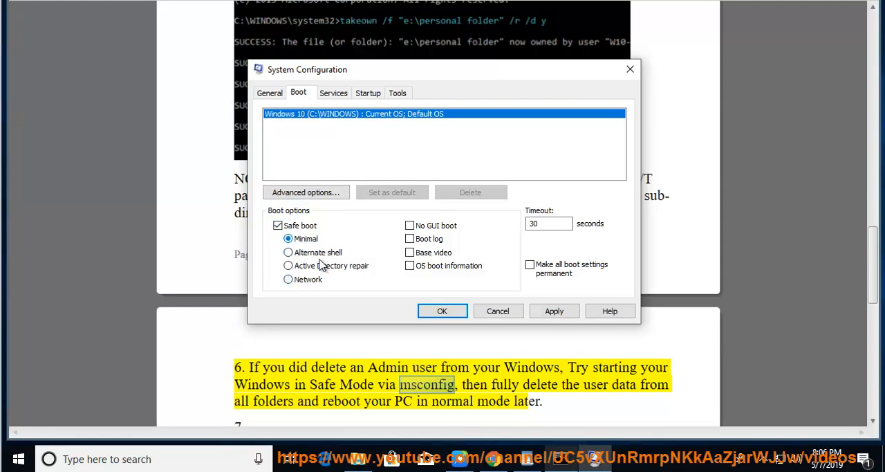
pyautogui.moveTo(442, 310)
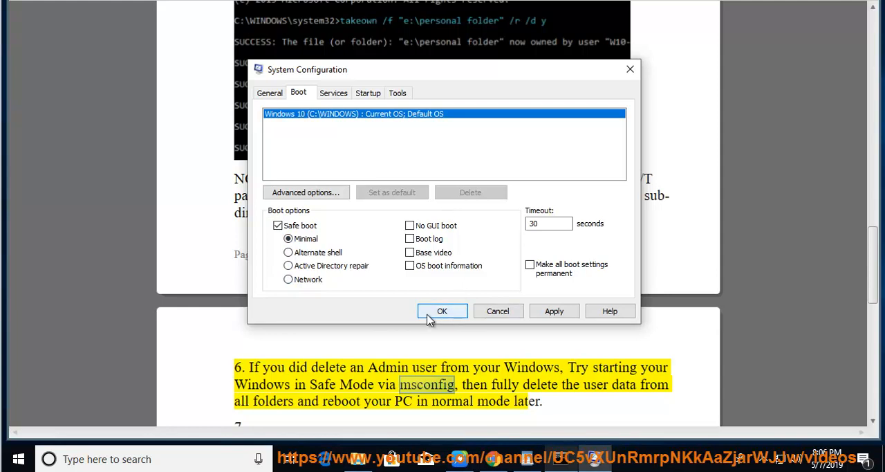
pyautogui.click(442, 310)
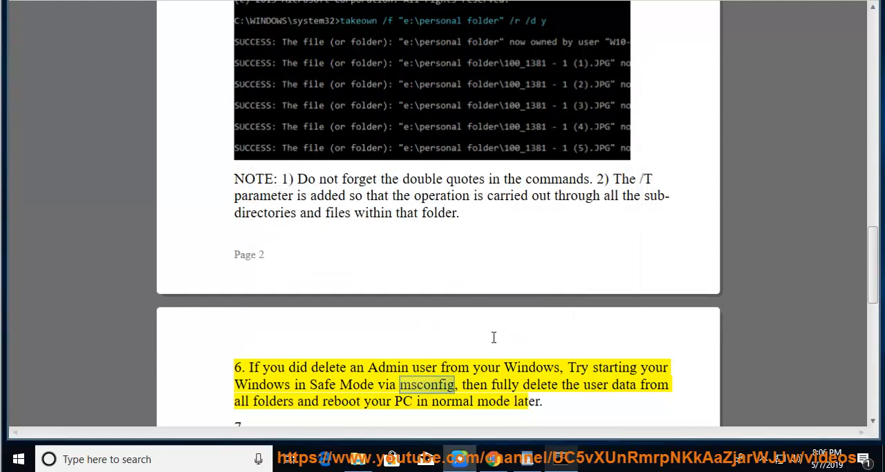
pyautogui.scroll(-3)
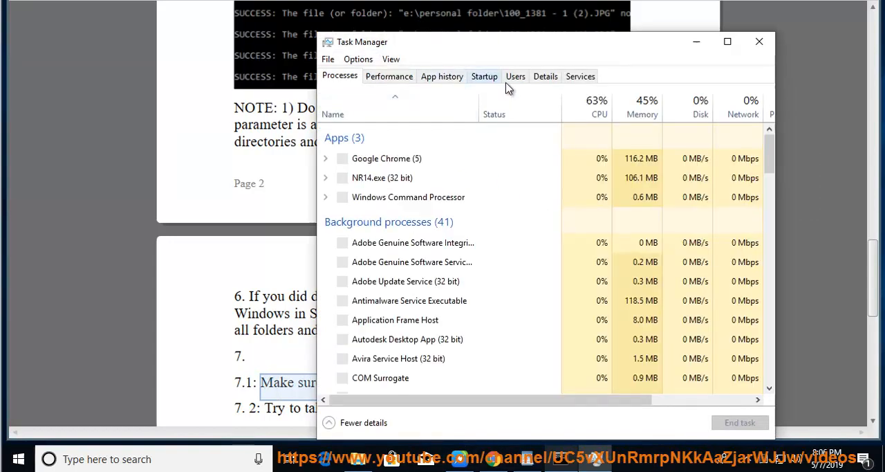
pyautogui.click(514, 76)
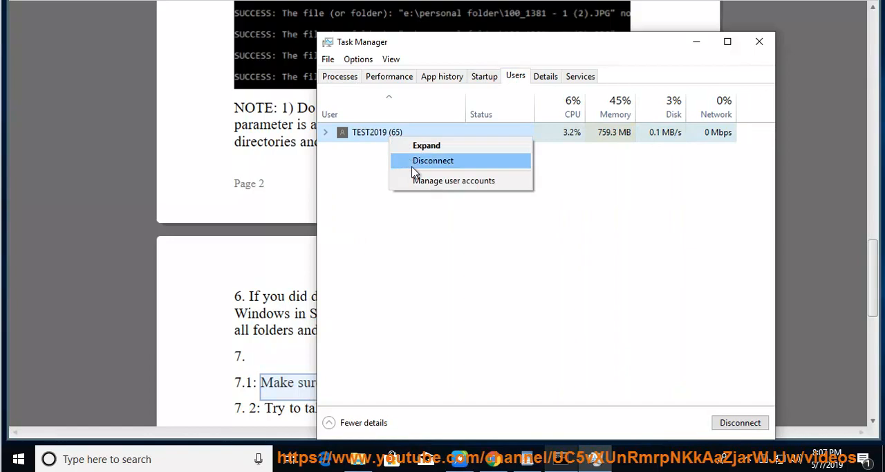
pyautogui.click(453, 179)
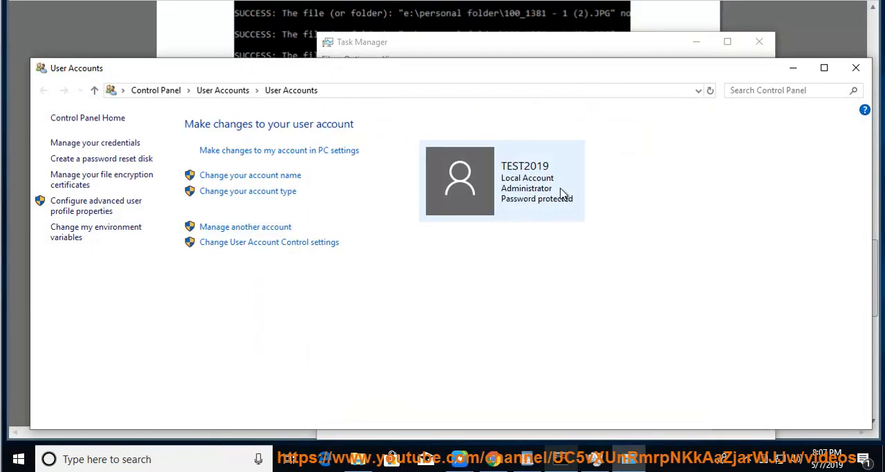
pyautogui.moveTo(857, 68)
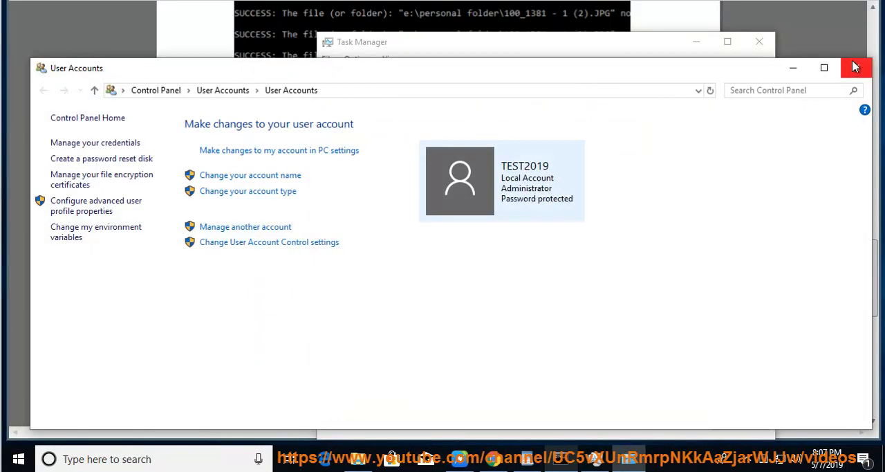
pyautogui.click(857, 68)
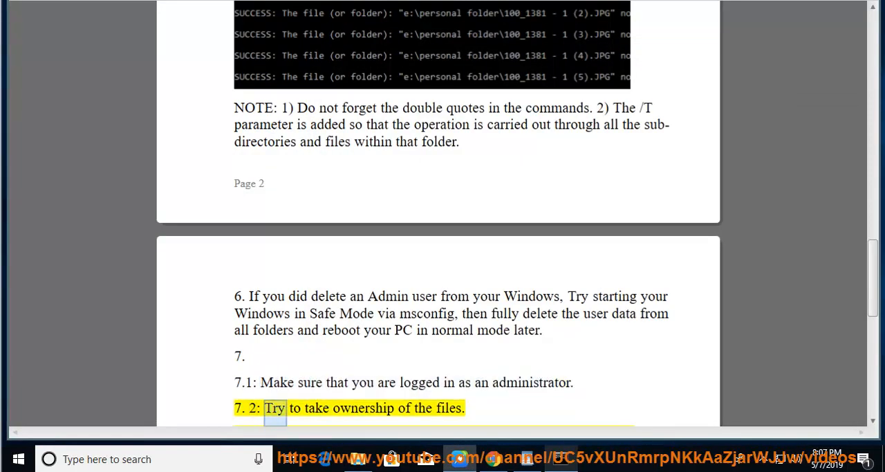
pyautogui.scroll(-3)
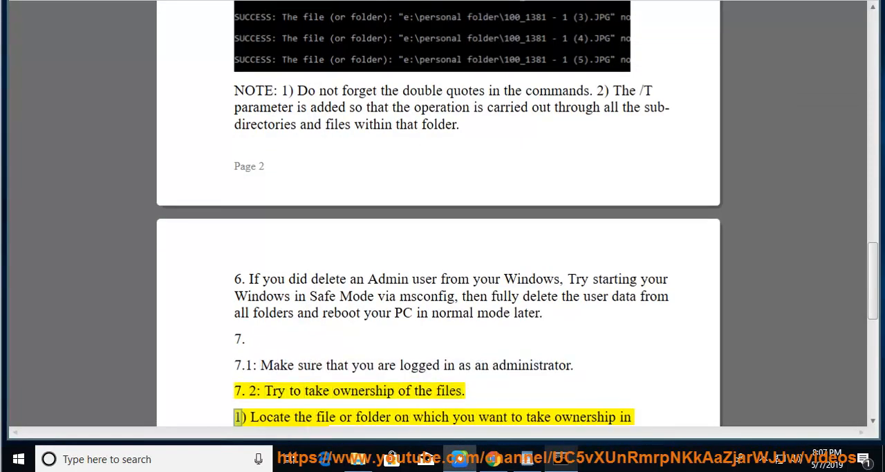
pyautogui.doubleClick(462, 417)
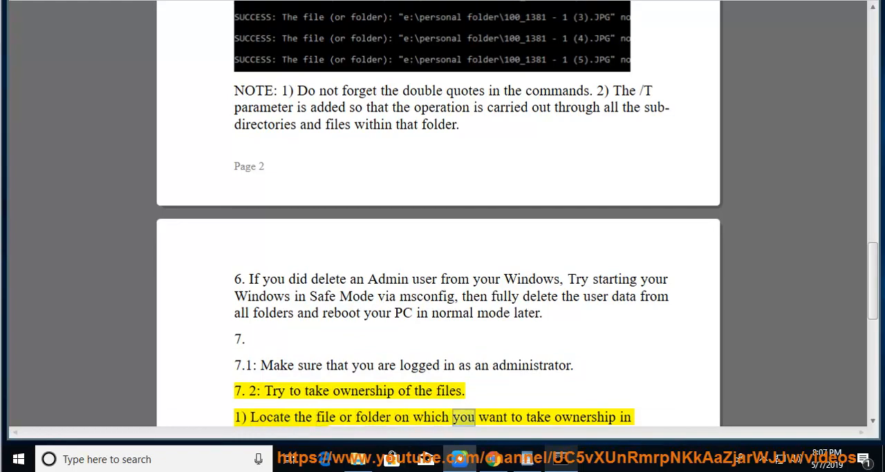
pyautogui.scroll(-3)
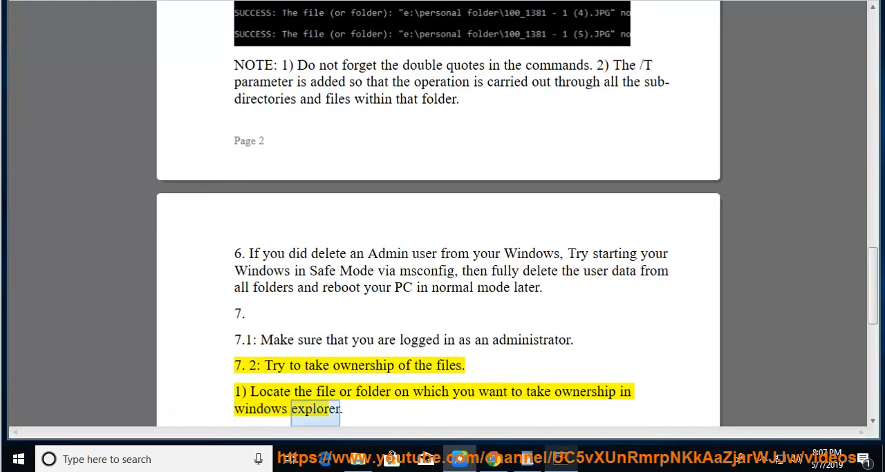
pyautogui.scroll(-3)
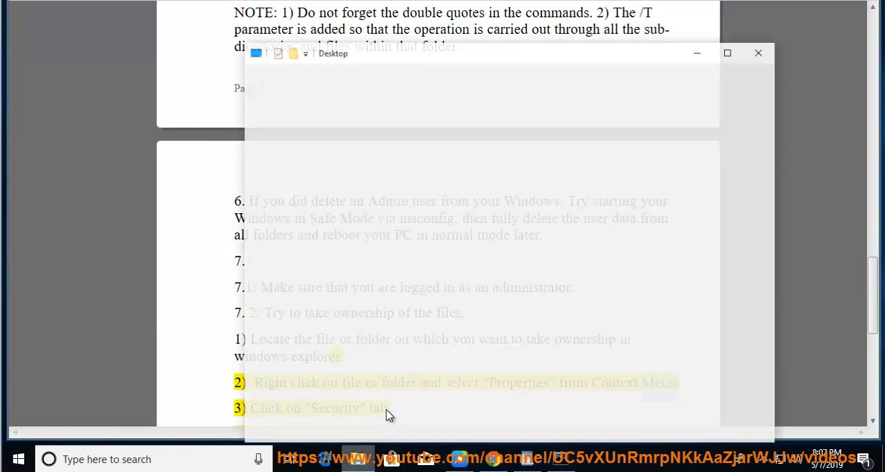
pyautogui.rightClick(381, 165)
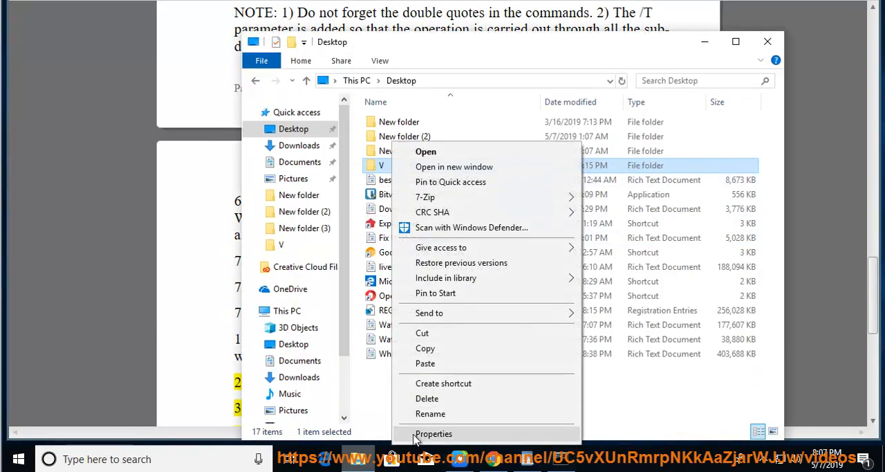
pyautogui.click(433, 433)
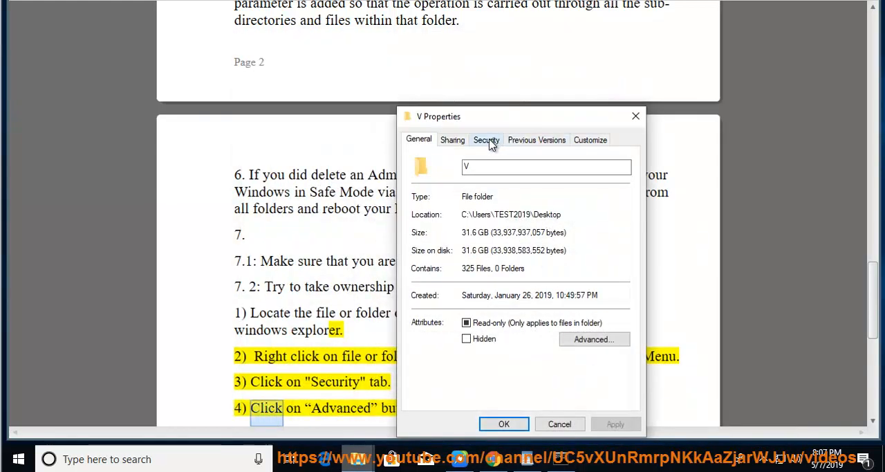
pyautogui.click(486, 139)
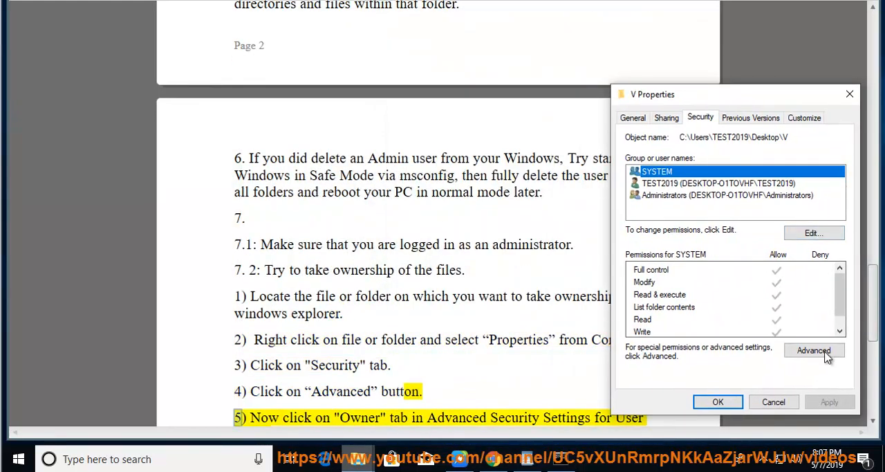
pyautogui.click(814, 350)
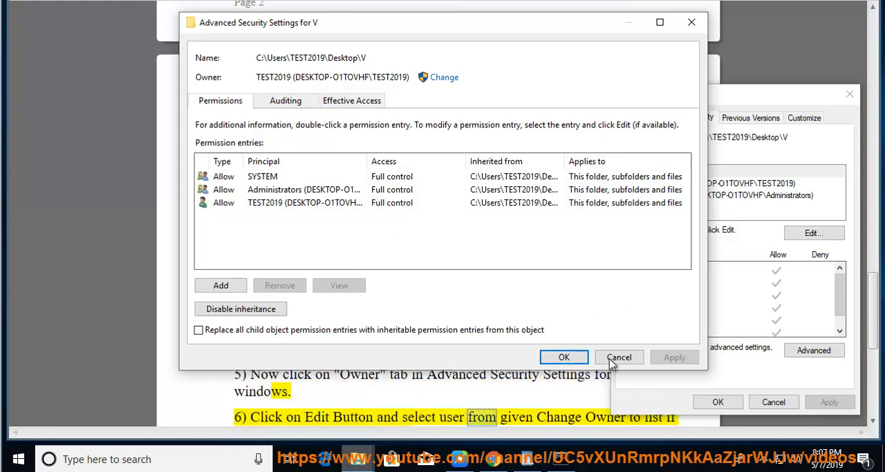
pyautogui.click(620, 356)
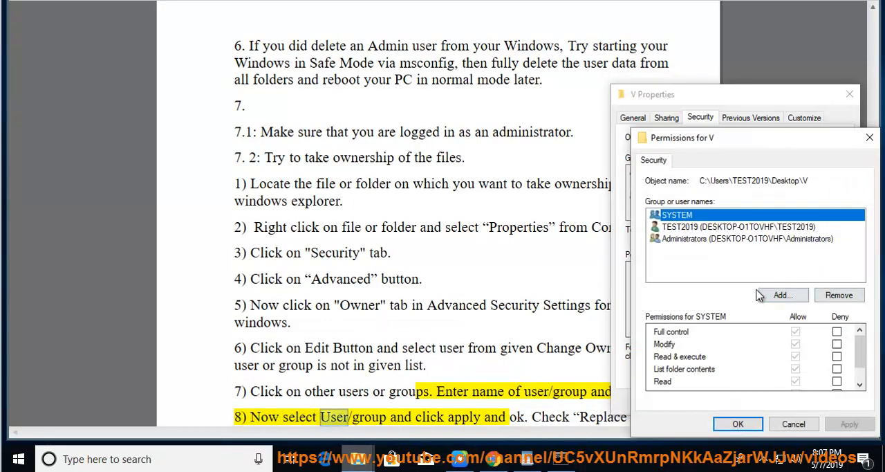
pyautogui.click(782, 295)
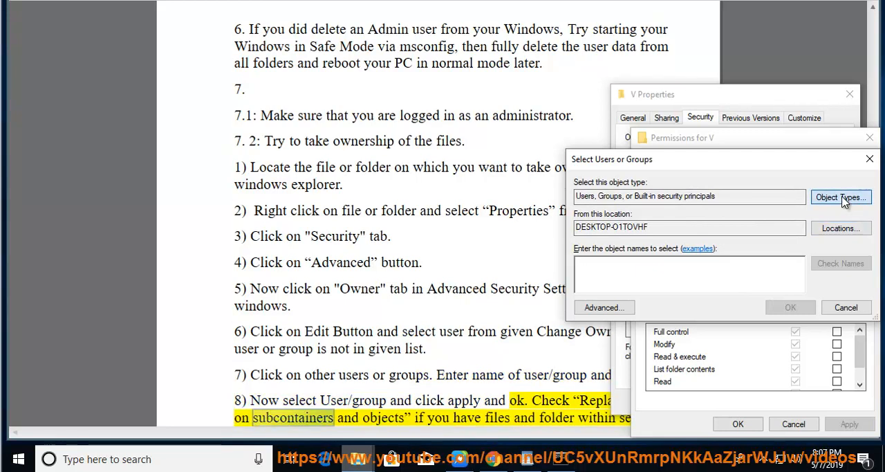
pyautogui.click(841, 197)
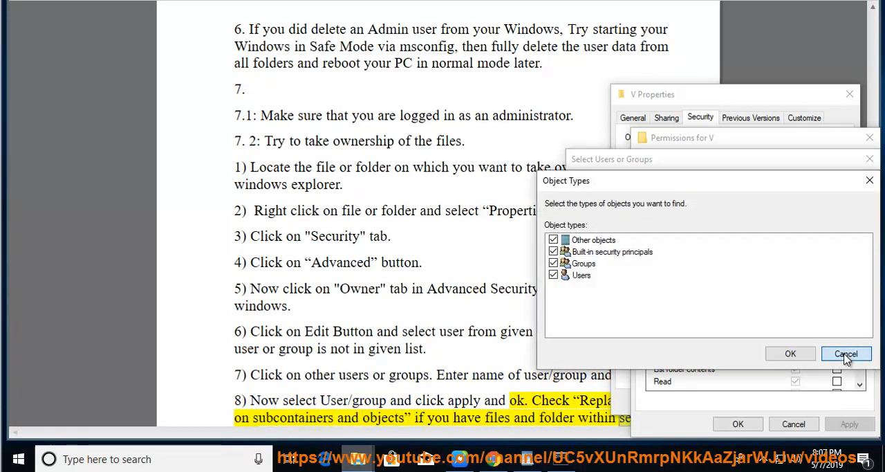
pyautogui.click(847, 354)
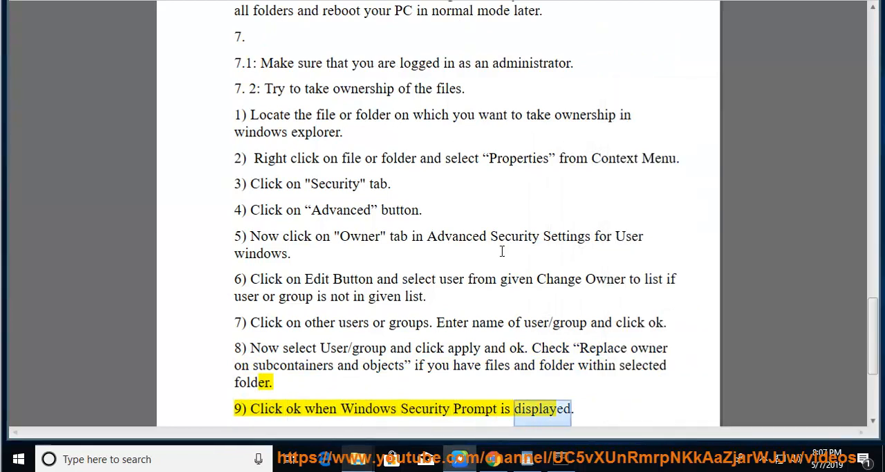
pyautogui.scroll(-3)
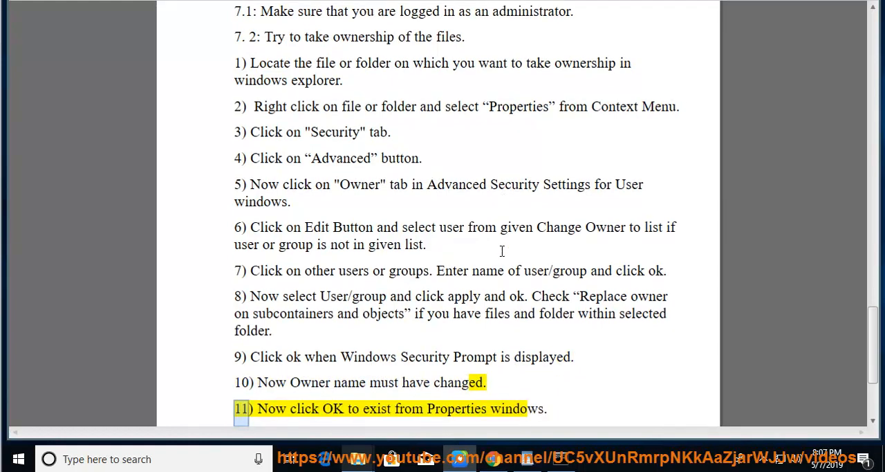
pyautogui.doubleClick(456, 408)
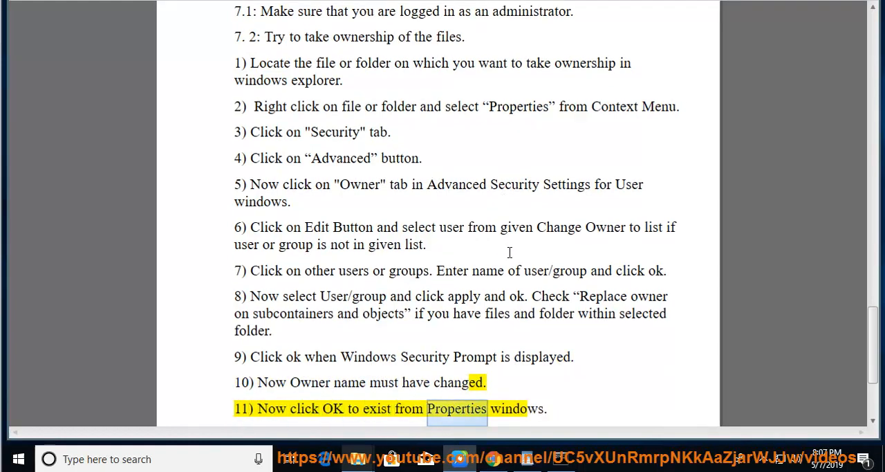
pyautogui.scroll(-3)
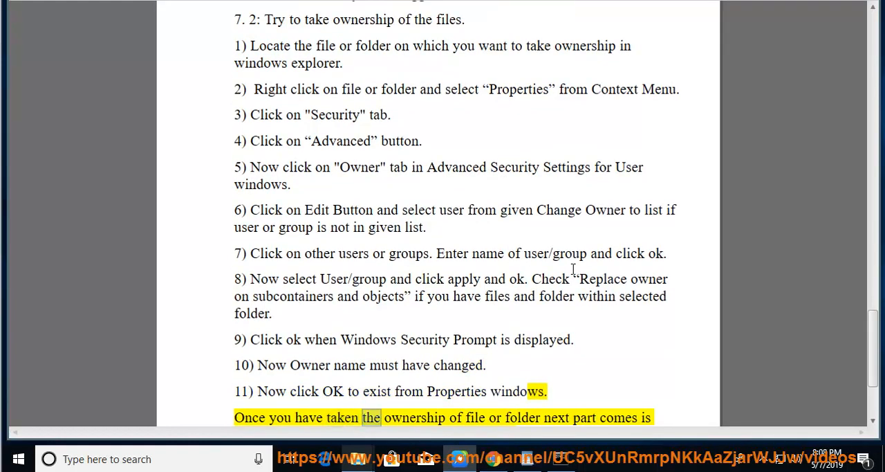
pyautogui.scroll(-3)
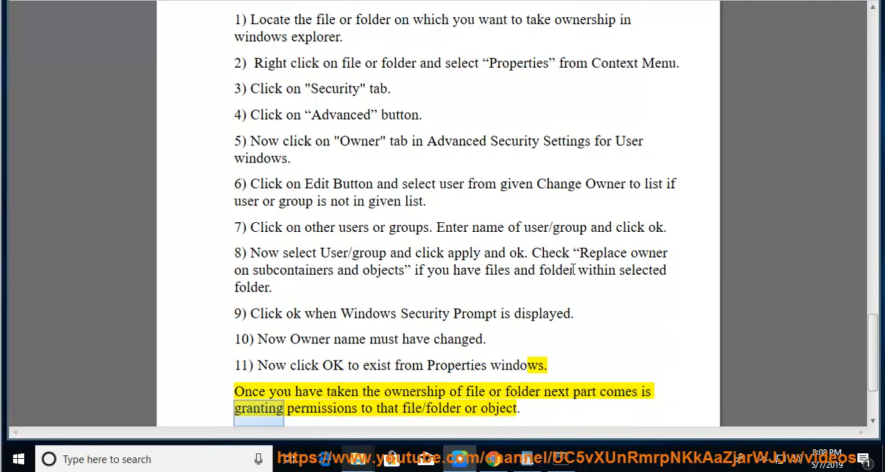